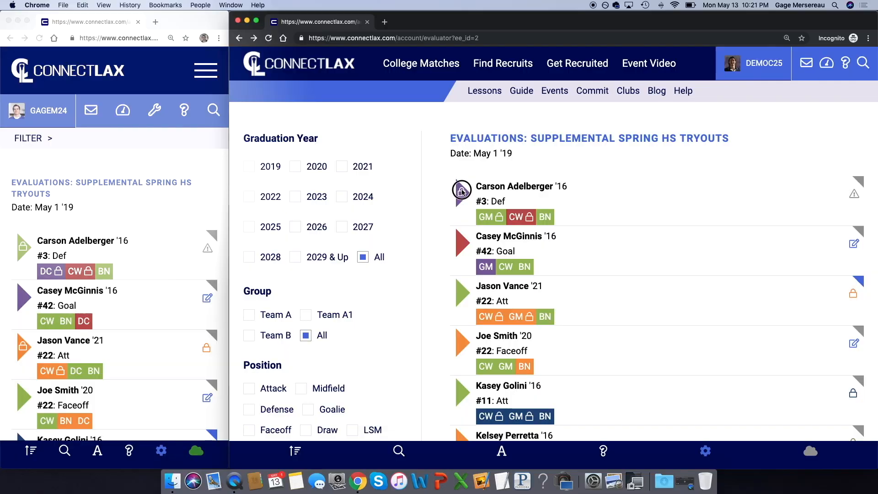
pyautogui.click(461, 191)
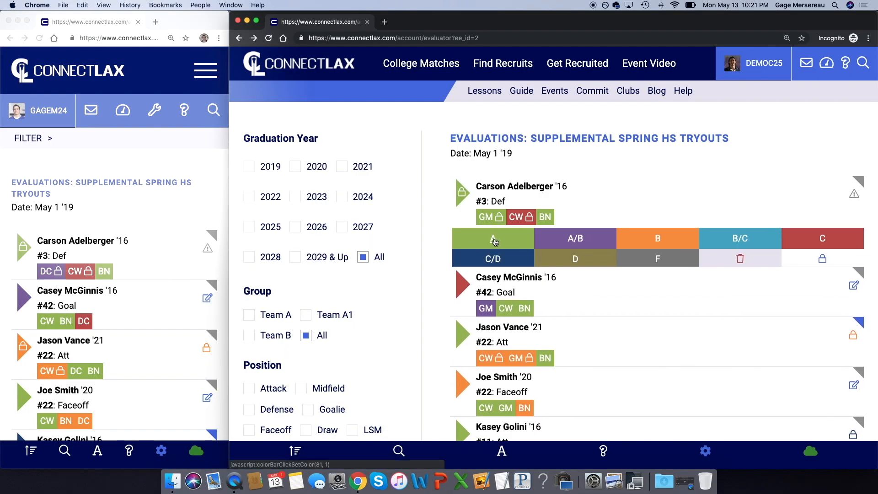